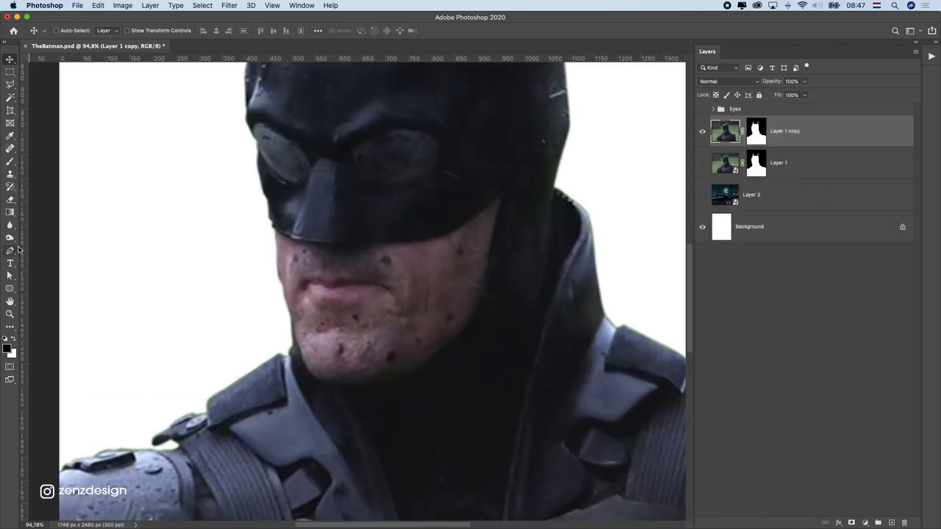
# Heal the dark spots on Batman's chin and cheeks with the Spot Healing Brush
pyautogui.click(10, 174)
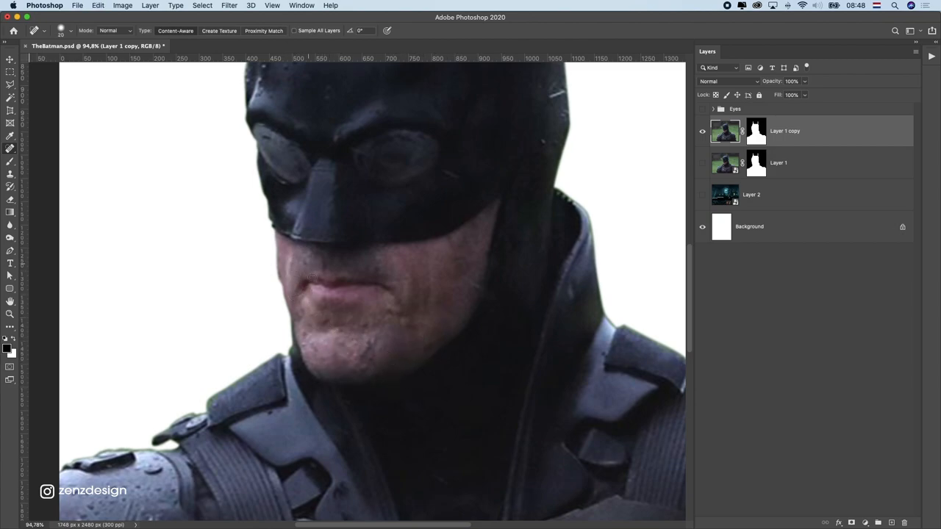
pyautogui.click(374, 358)
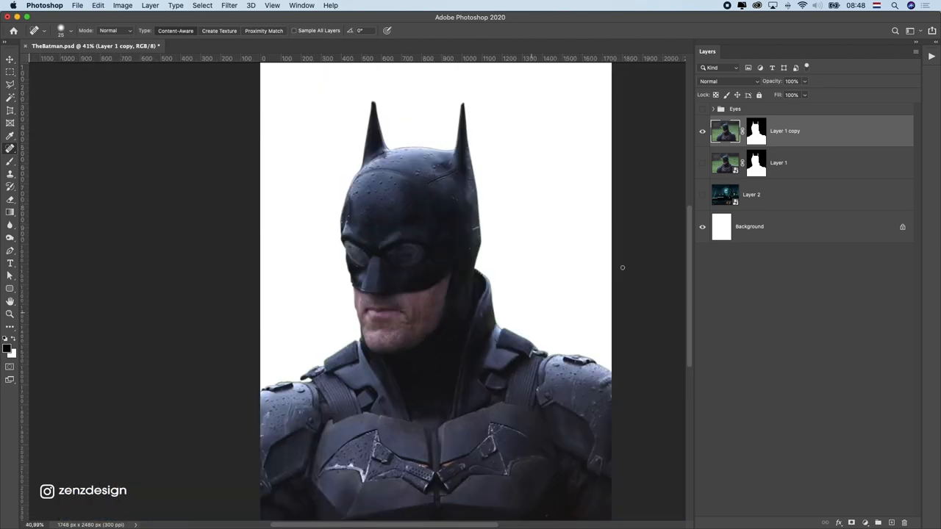
# Add a Curves adjustment layer and pull the curve down to darken the figure
pyautogui.click(864, 524)
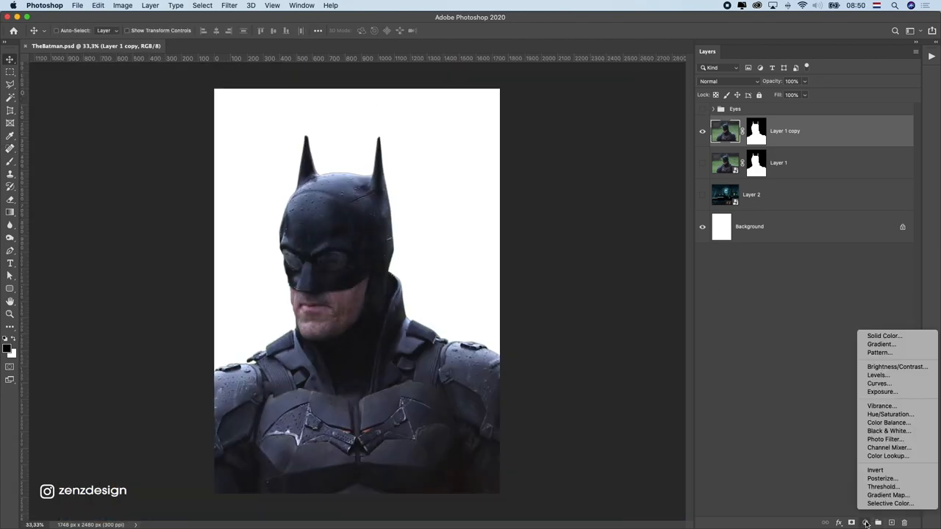
pyautogui.click(879, 382)
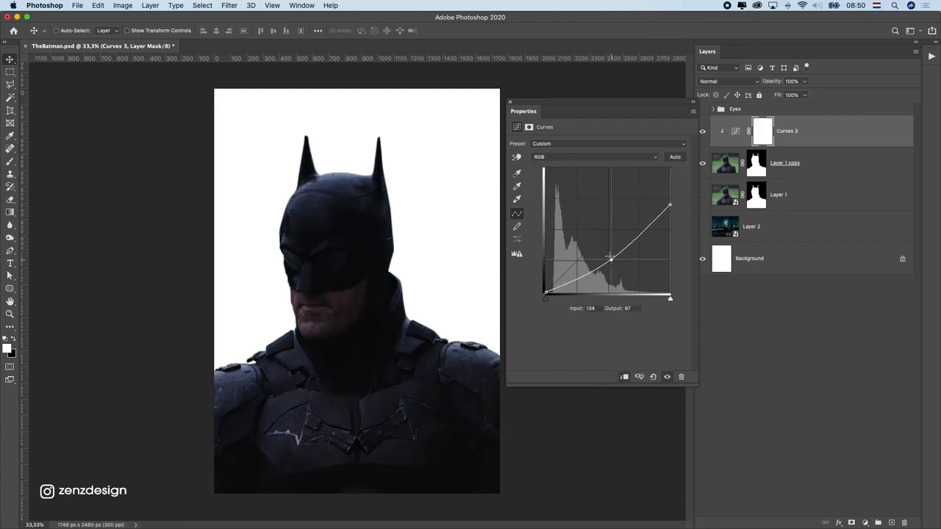
pyautogui.click(702, 109)
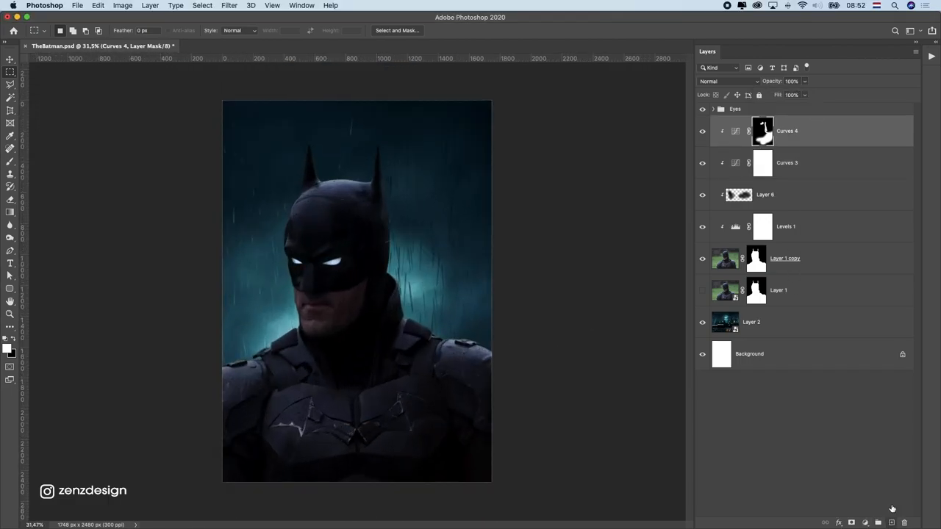
# Add a new empty layer set to Overlay blend mode for burning shadows
pyautogui.click(728, 81)
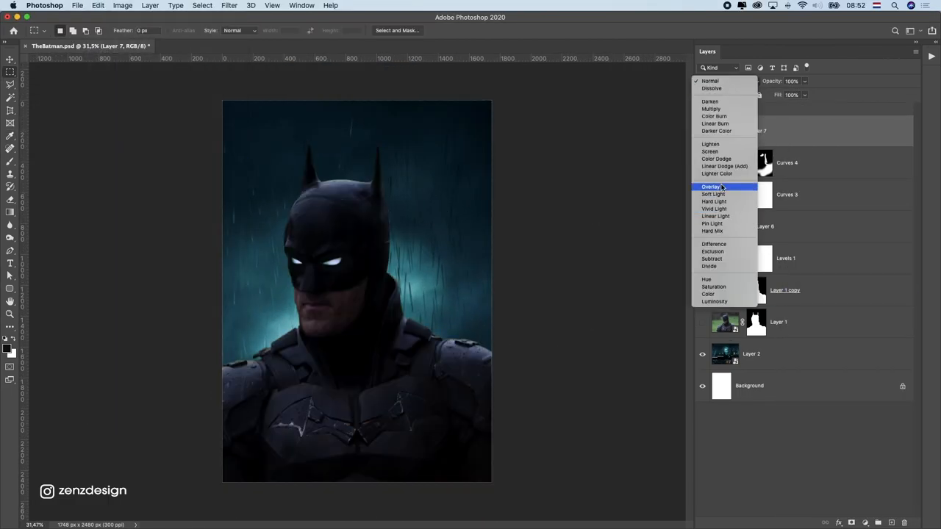
pyautogui.click(712, 185)
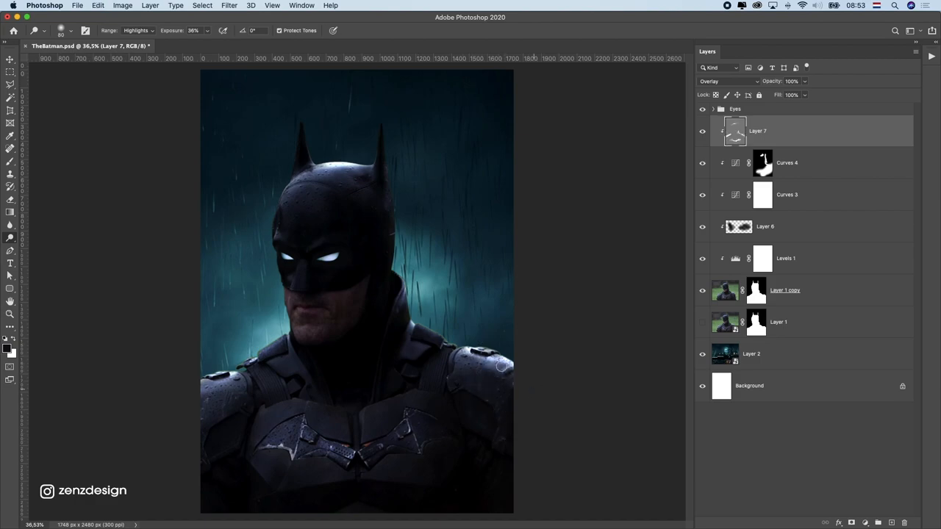
pyautogui.moveTo(144, 430)
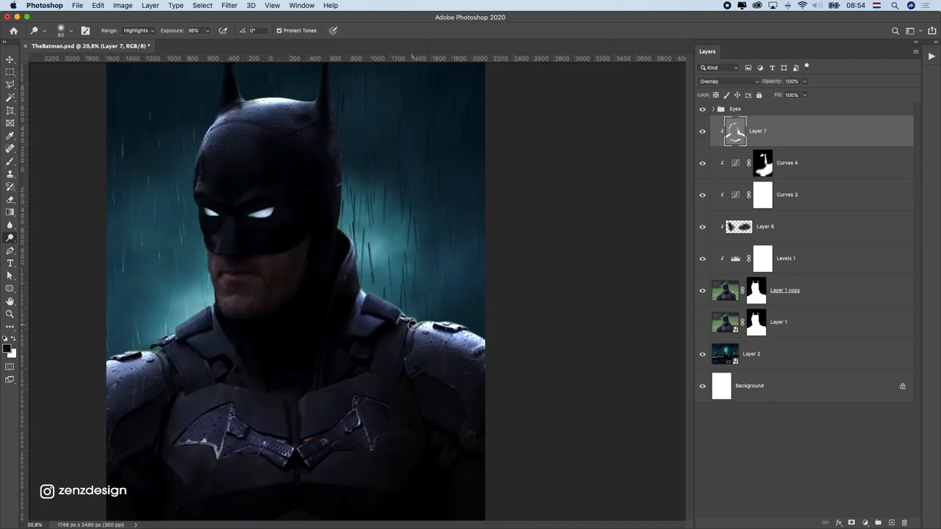
# Add another Overlay layer to deepen the figure's shading with the Burn tool
pyautogui.click(97, 6)
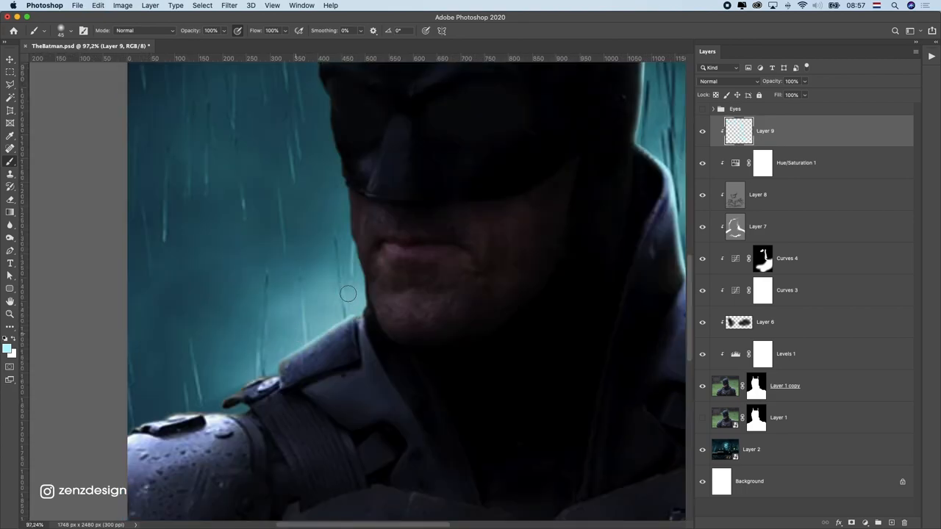
# Paint light on Layer 9, blend it as Screen, and mask out part of it
pyautogui.moveTo(347, 294); pyautogui.dragTo(241, 409)
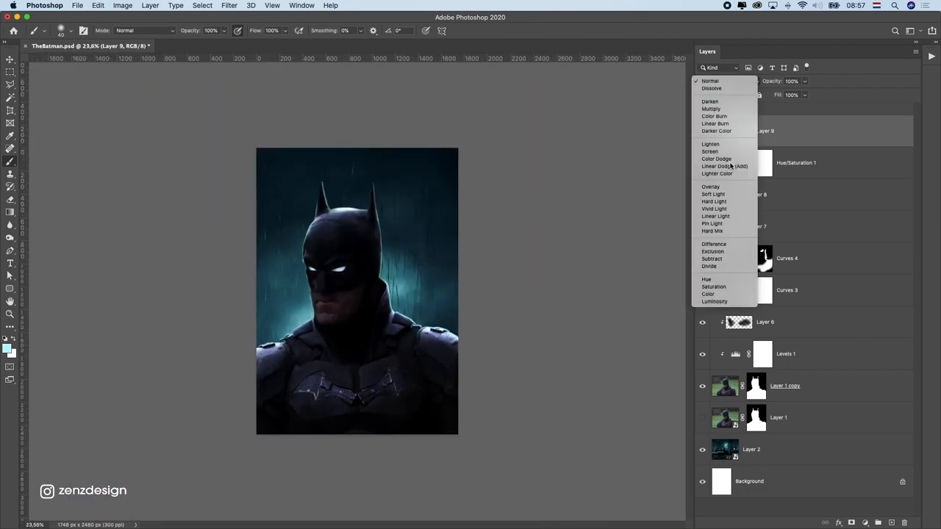
pyautogui.click(709, 152)
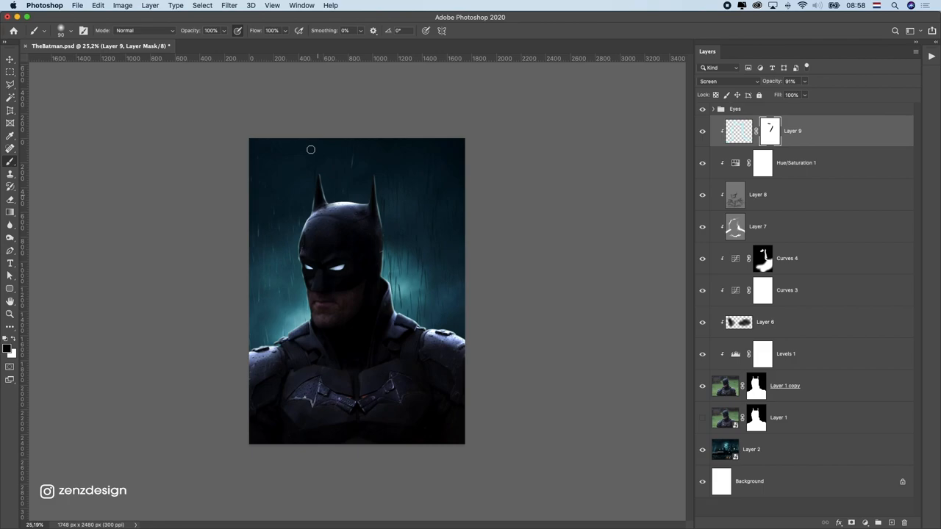
pyautogui.moveTo(310, 150); pyautogui.dragTo(285, 293)
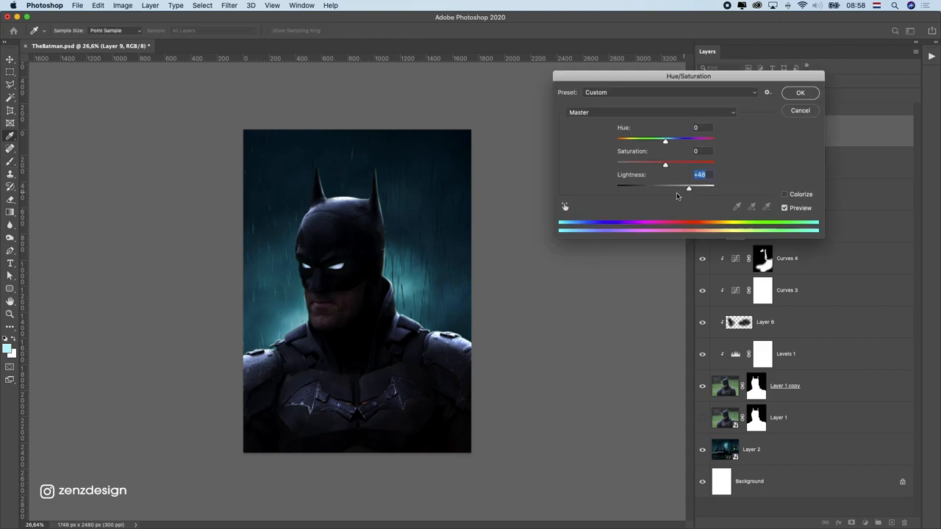
# Confirm the raised Lightness and set the painted eye-glow layer to Screen
pyautogui.click(800, 91)
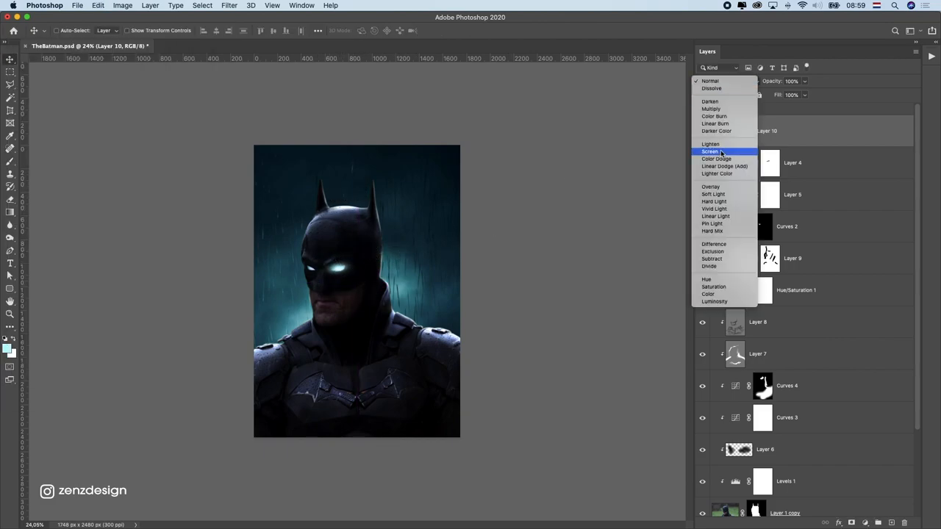
pyautogui.click(710, 152)
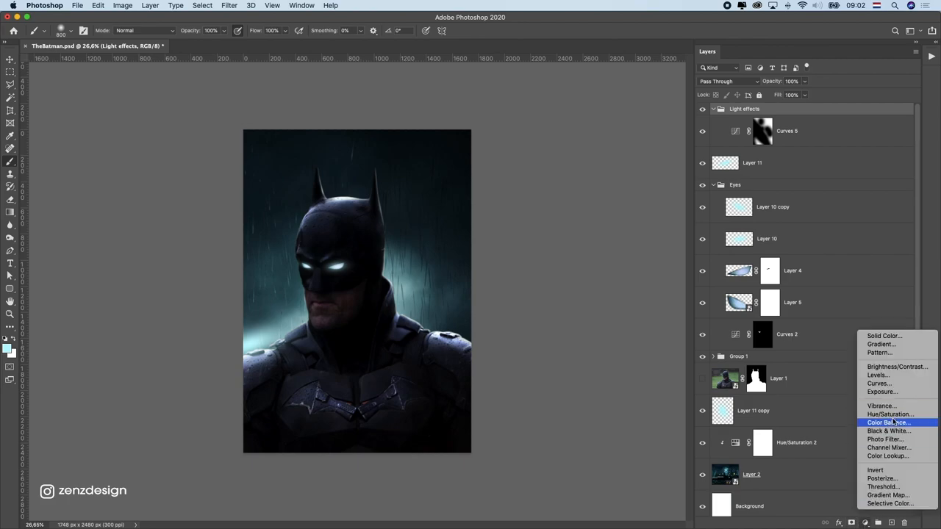
# Add a Color Balance adjustment and shift the midtones toward a cooler grade
pyautogui.click(890, 421)
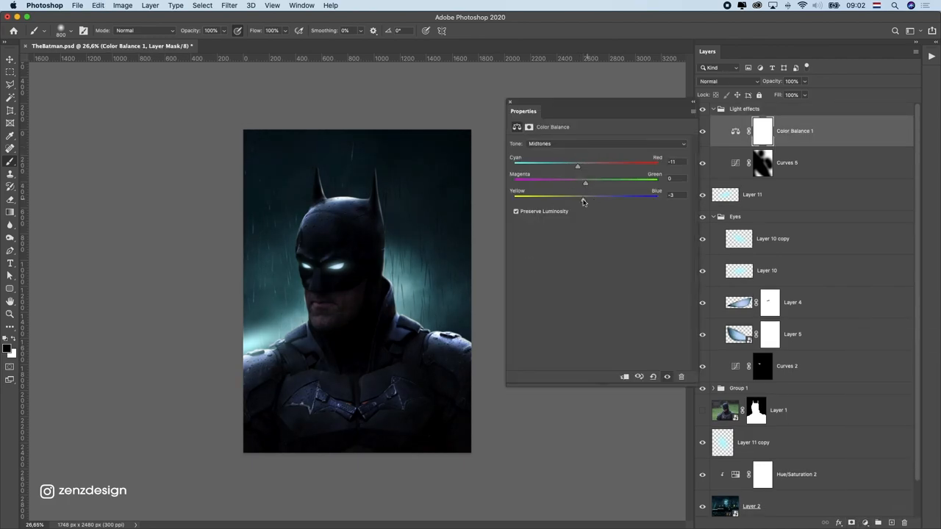
pyautogui.moveTo(587, 199); pyautogui.dragTo(596, 200)
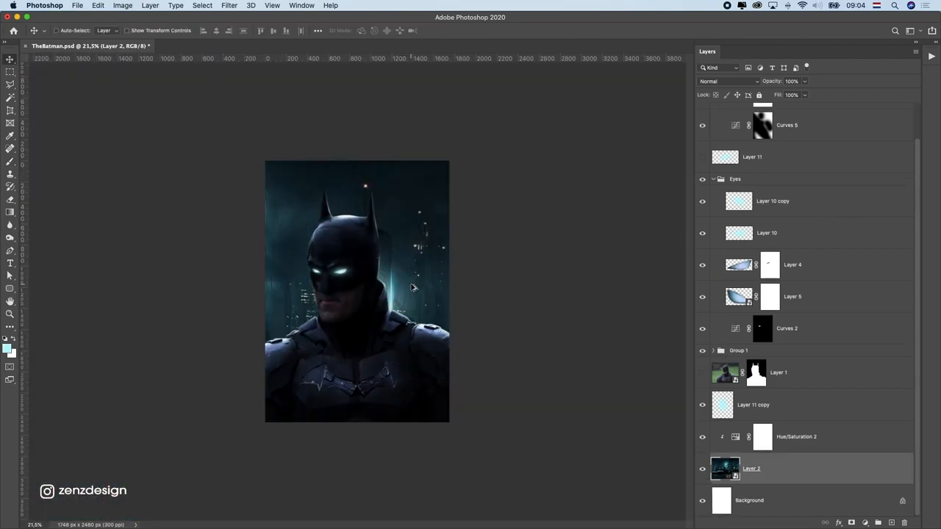
pyautogui.click(229, 6)
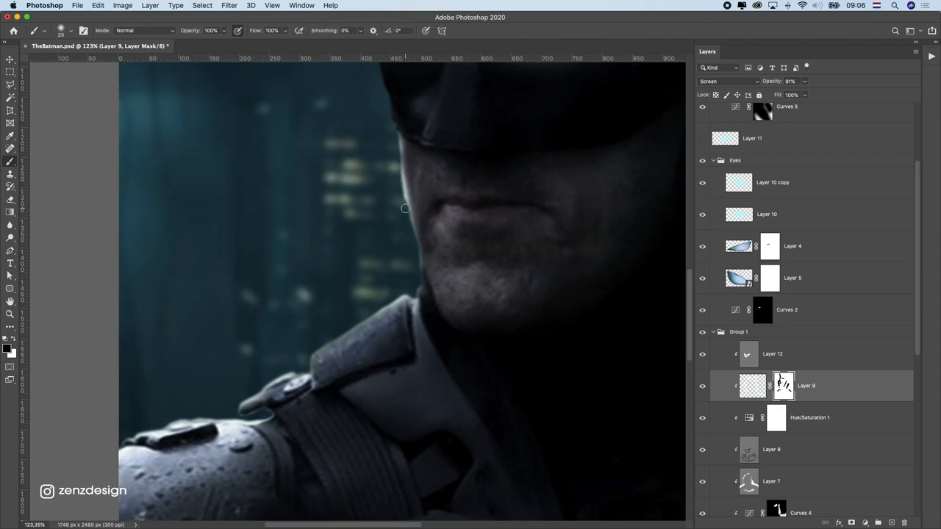
pyautogui.moveTo(403, 213)
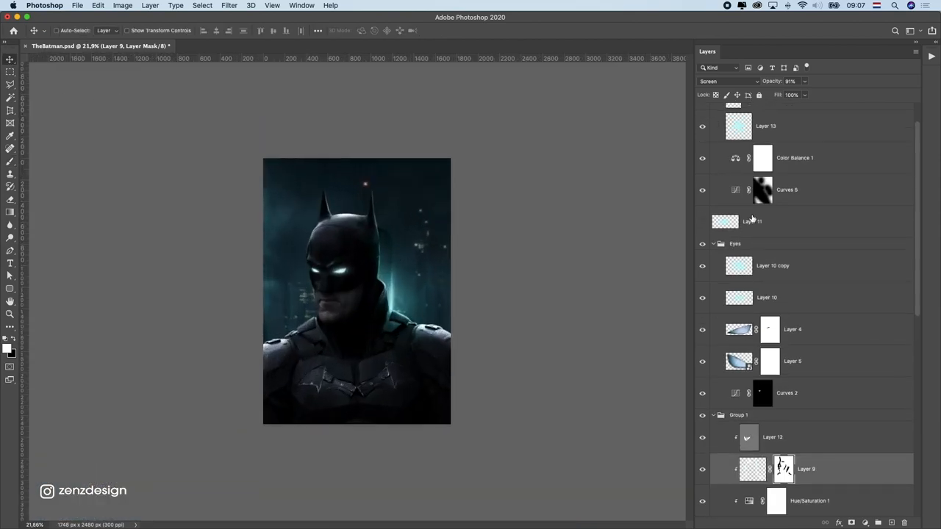
# Select the Eyes group and the lighting layers to gather into a Light effects group
pyautogui.click(735, 244)
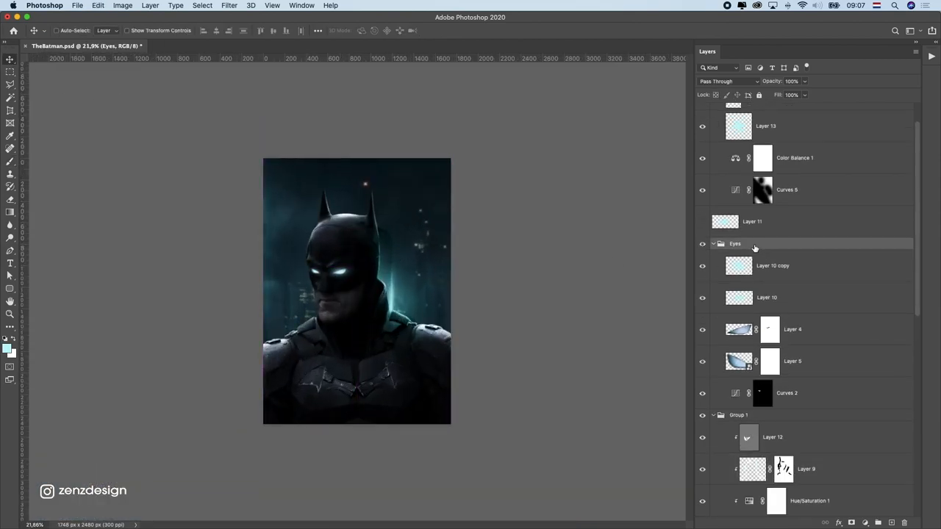
pyautogui.click(753, 220)
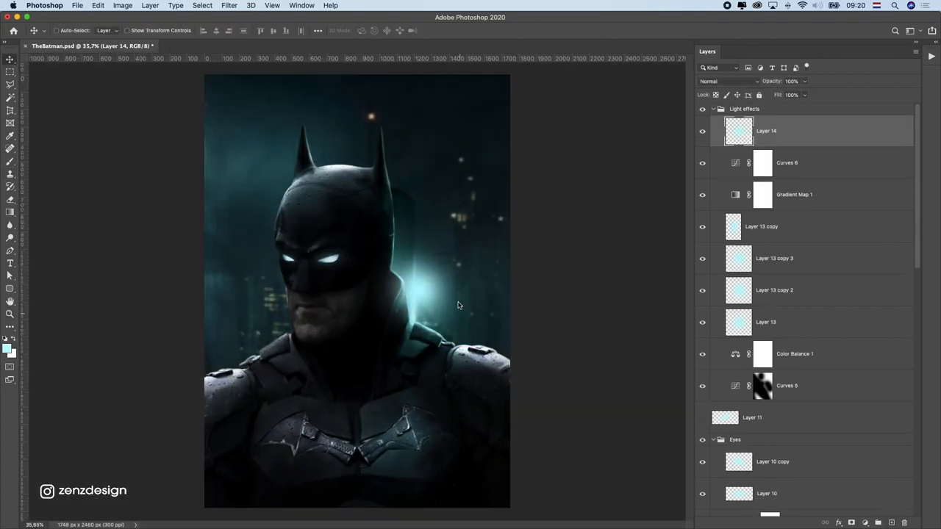
# Add Layer 15 and a new Gradient fill layer inside the Light effects group
pyautogui.click(727, 81)
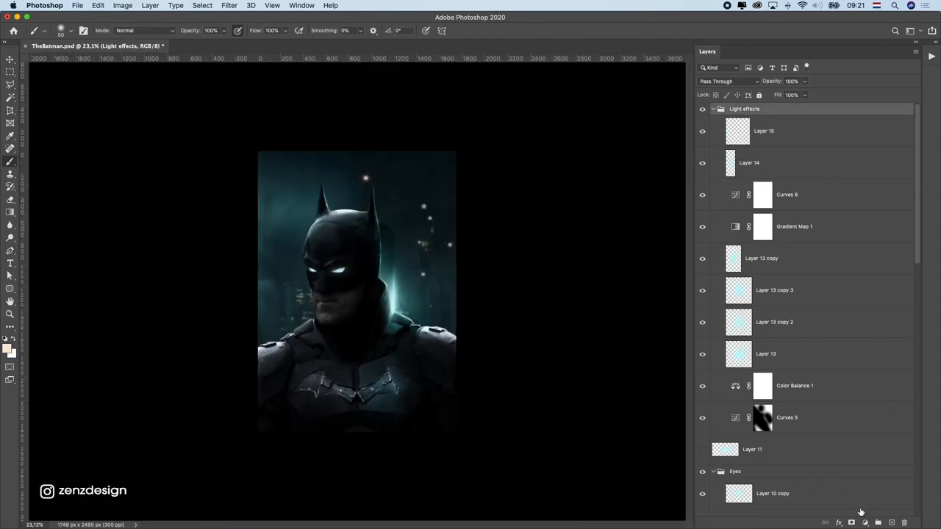
pyautogui.click(638, 176)
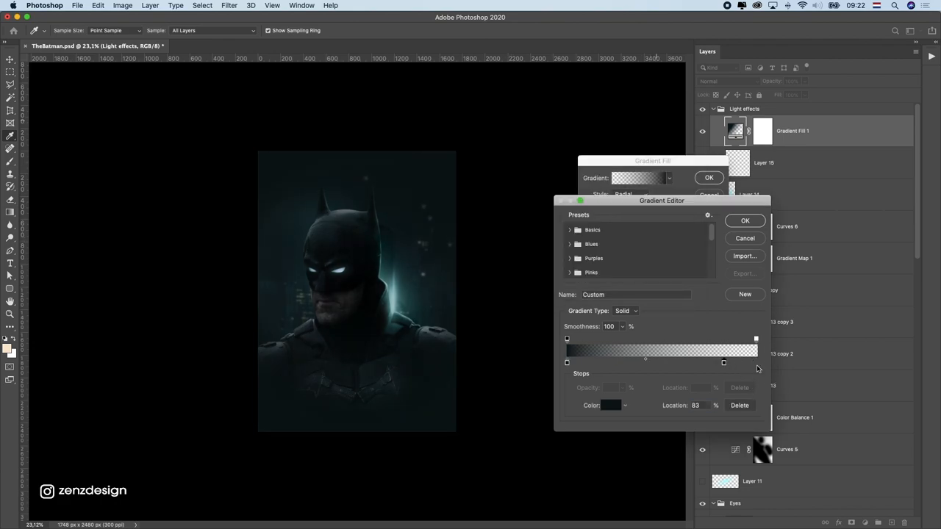
# Confirm the dark gradient fill and dodge the figure's highlights and rim light
pyautogui.click(744, 220)
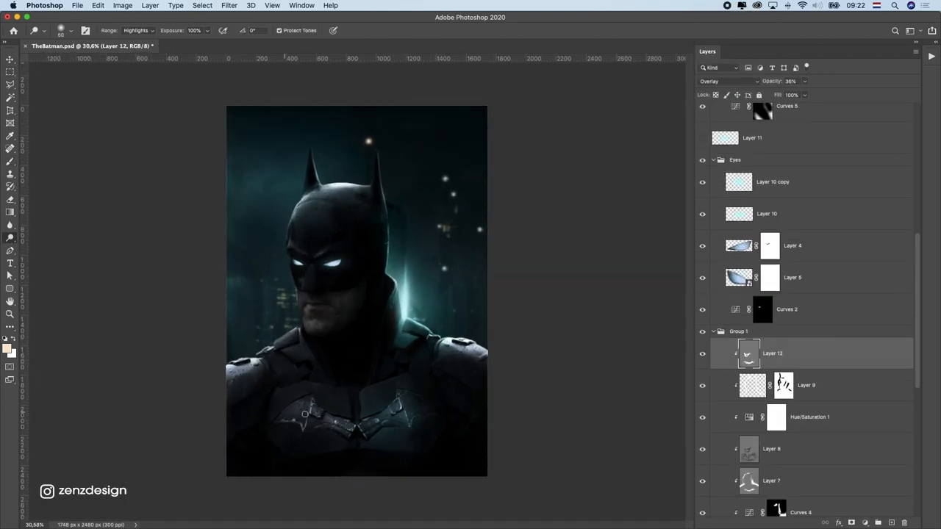
pyautogui.click(139, 29)
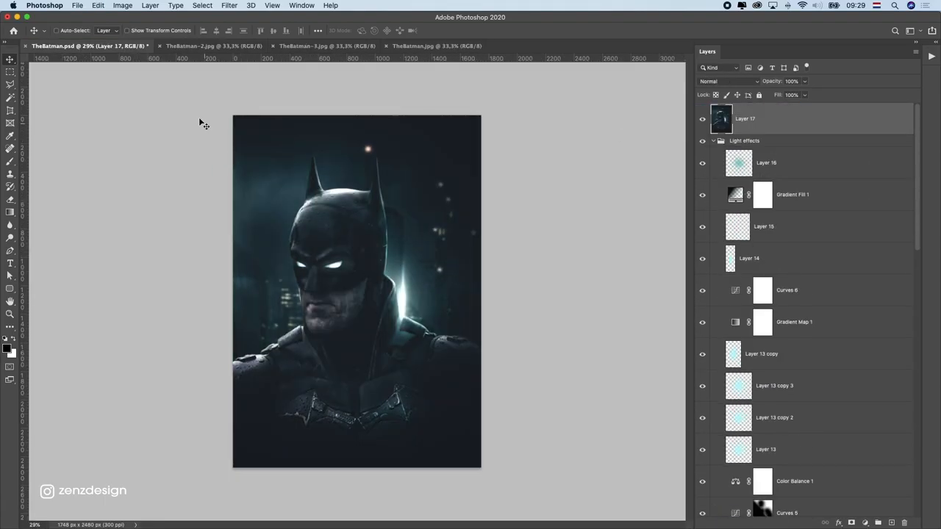
# Set the duplicated merged layer to Color blend mode at 40% opacity
pyautogui.click(208, 46)
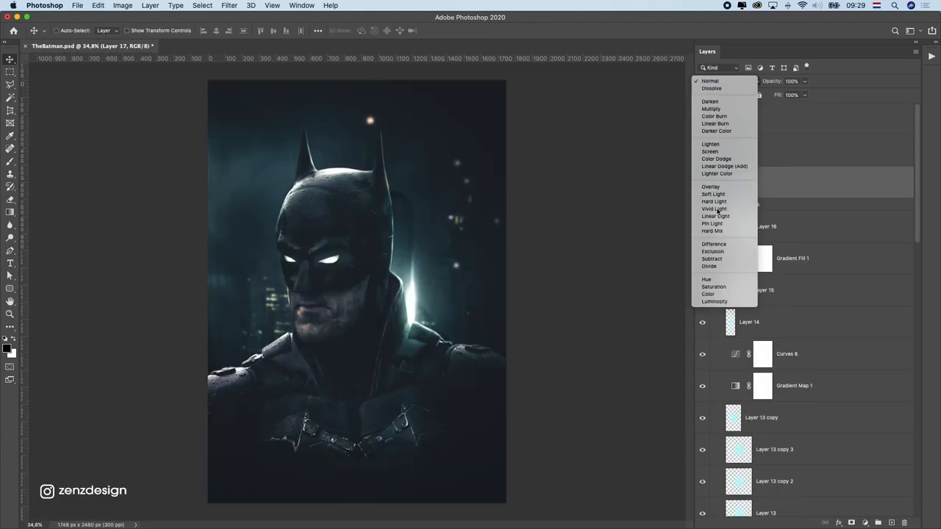
pyautogui.click(709, 294)
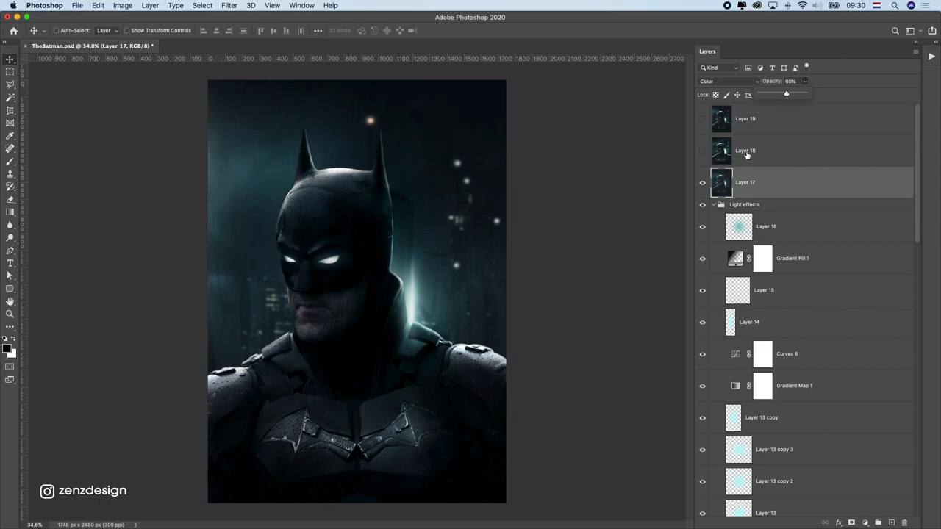
pyautogui.click(744, 150)
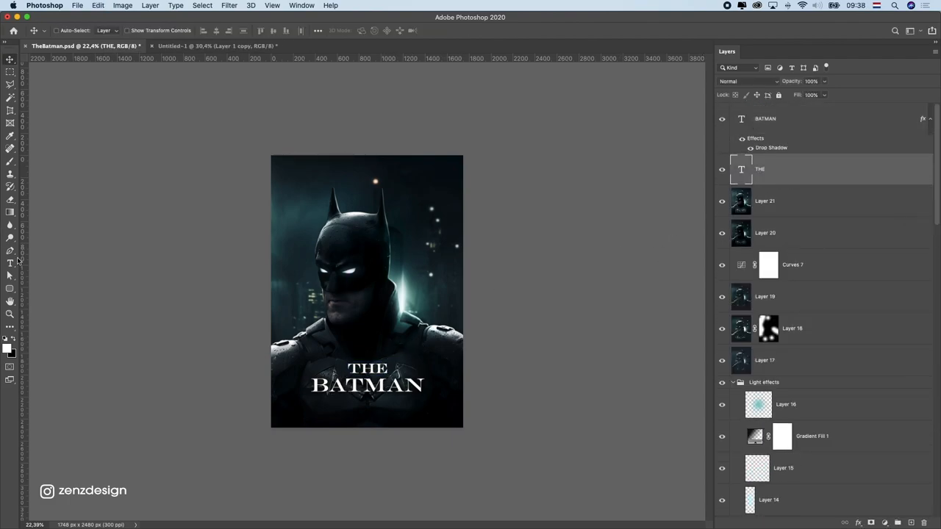
# Retype the duplicated title as the actor's name in Bebas Neue at a smaller size
pyautogui.click(11, 261)
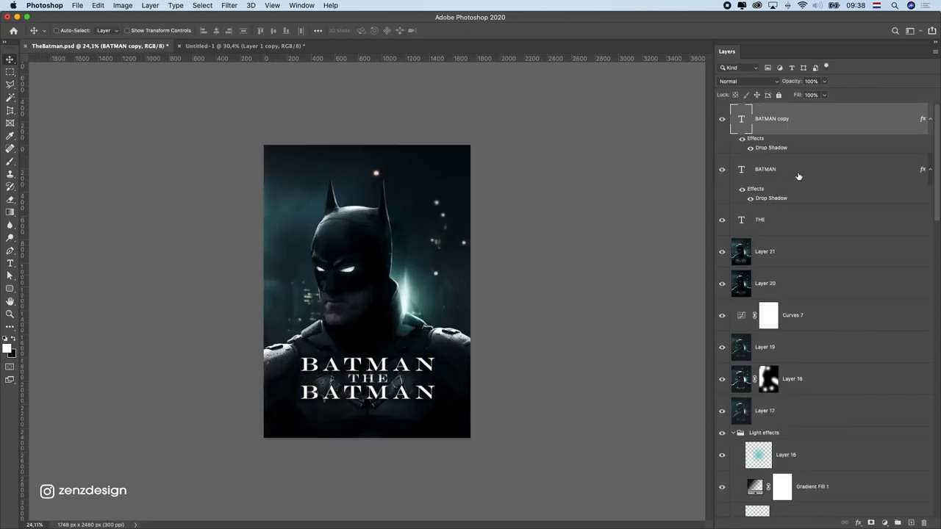
pyautogui.click(764, 169)
pyautogui.write('ROBERT PATTINSON')
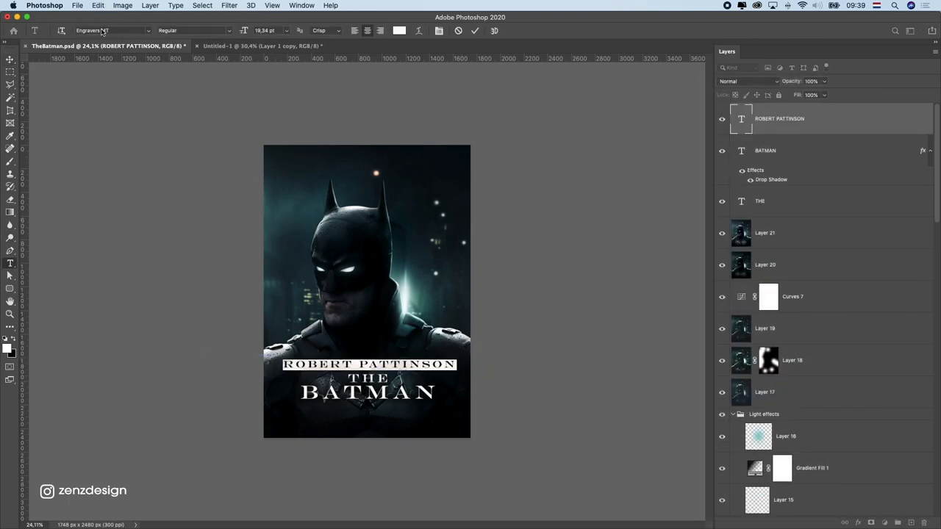
pyautogui.click(111, 29)
pyautogui.write('Bebas Neue')
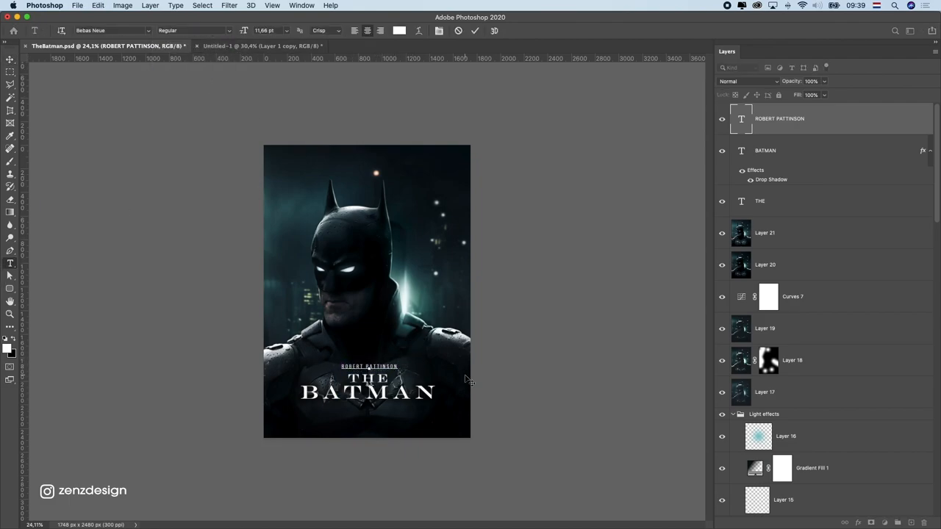
pyautogui.click(616, 190)
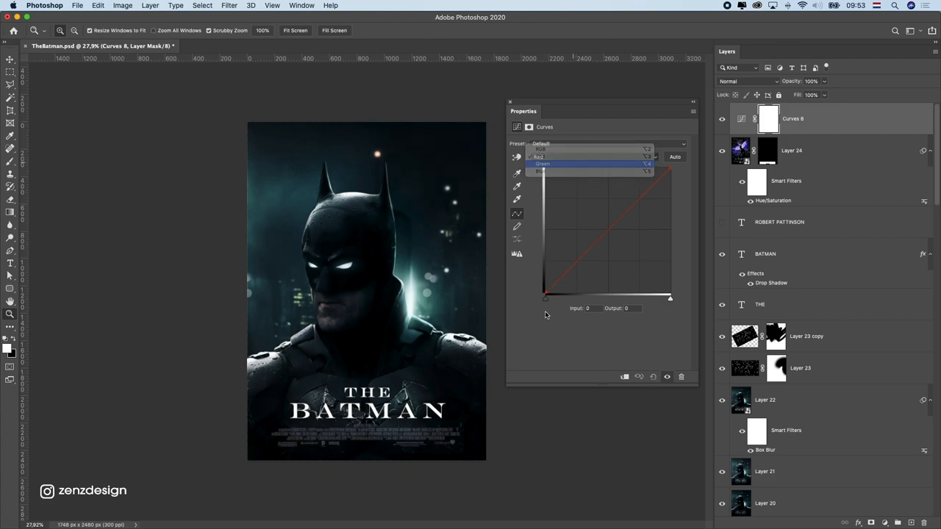
# Shift the Color Balance midtones Cyan–Red slider toward a cooler tint
pyautogui.click(541, 164)
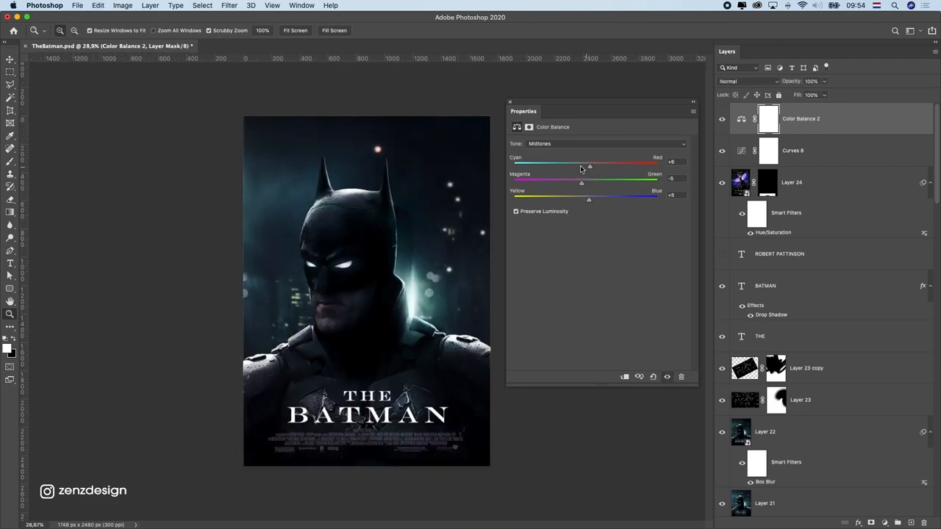
pyautogui.moveTo(588, 165); pyautogui.dragTo(576, 164)
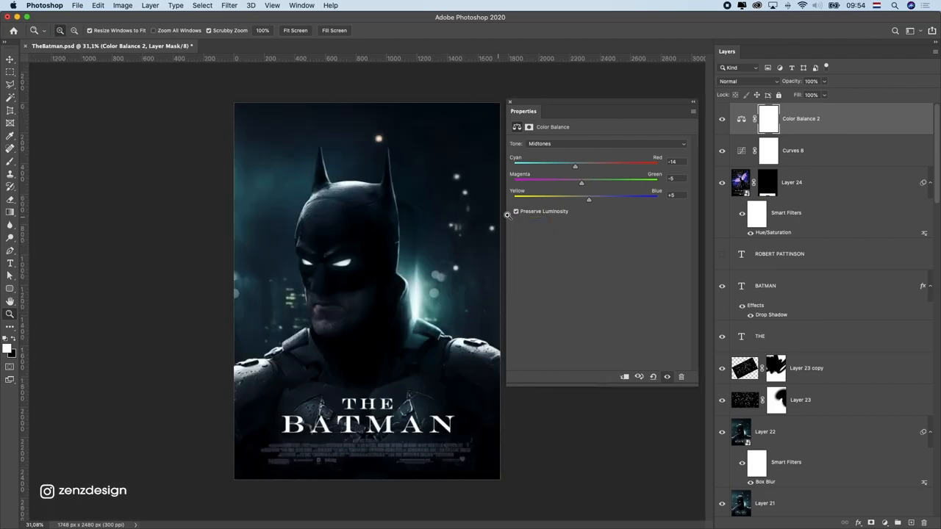
pyautogui.moveTo(575, 165); pyautogui.dragTo(580, 165)
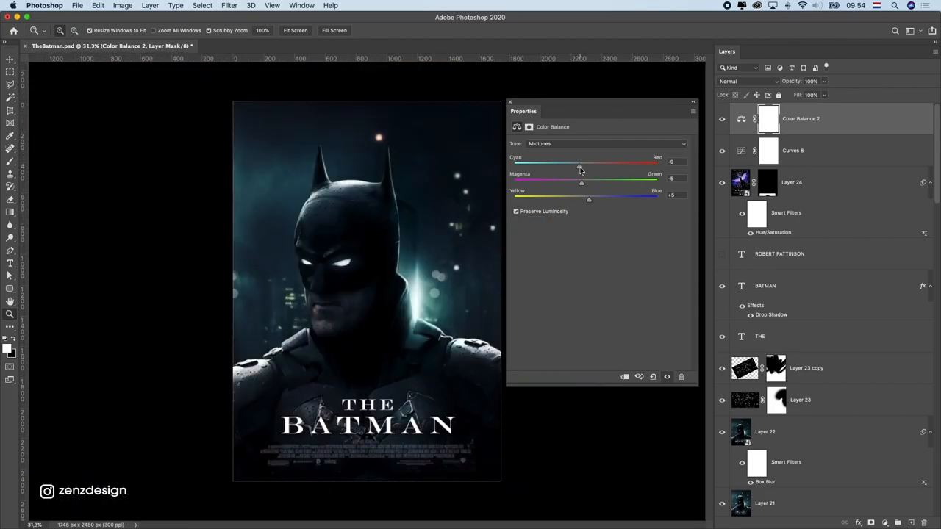